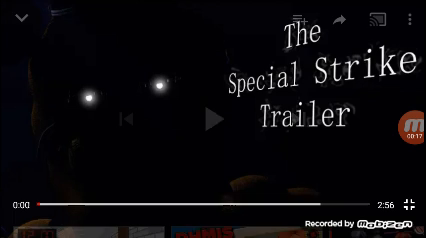
Step: Start the Special Strike Trailer playing fullscreen and hide its playback controls
{"action": "left_click", "coordinate": [213, 120]}
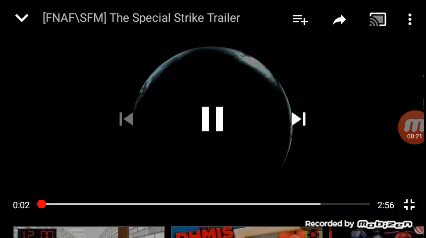
{"action": "left_click", "coordinate": [213, 119]}
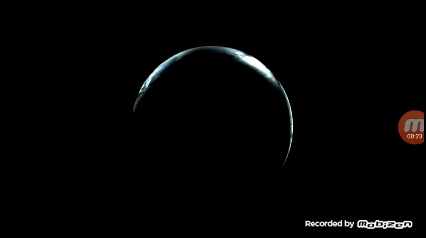